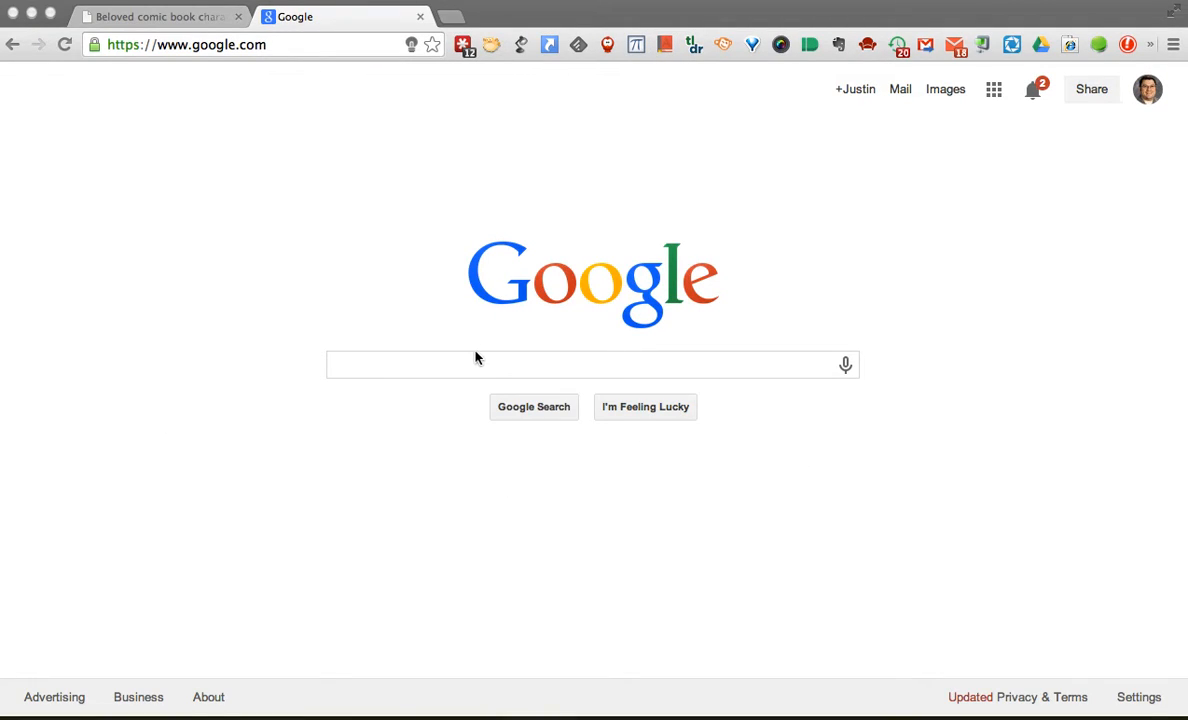
pyautogui.moveTo(343, 295)
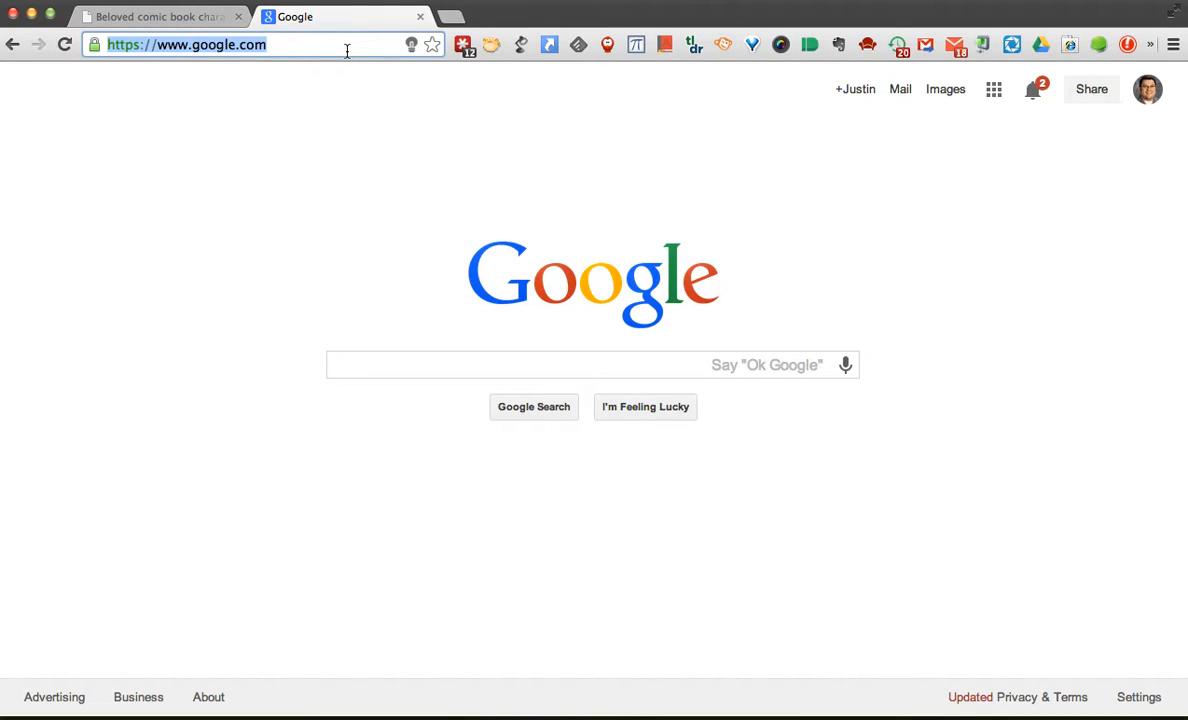
# Search Google for 'google dictionary' via the address bar suggestion.
pyautogui.write('google dic')
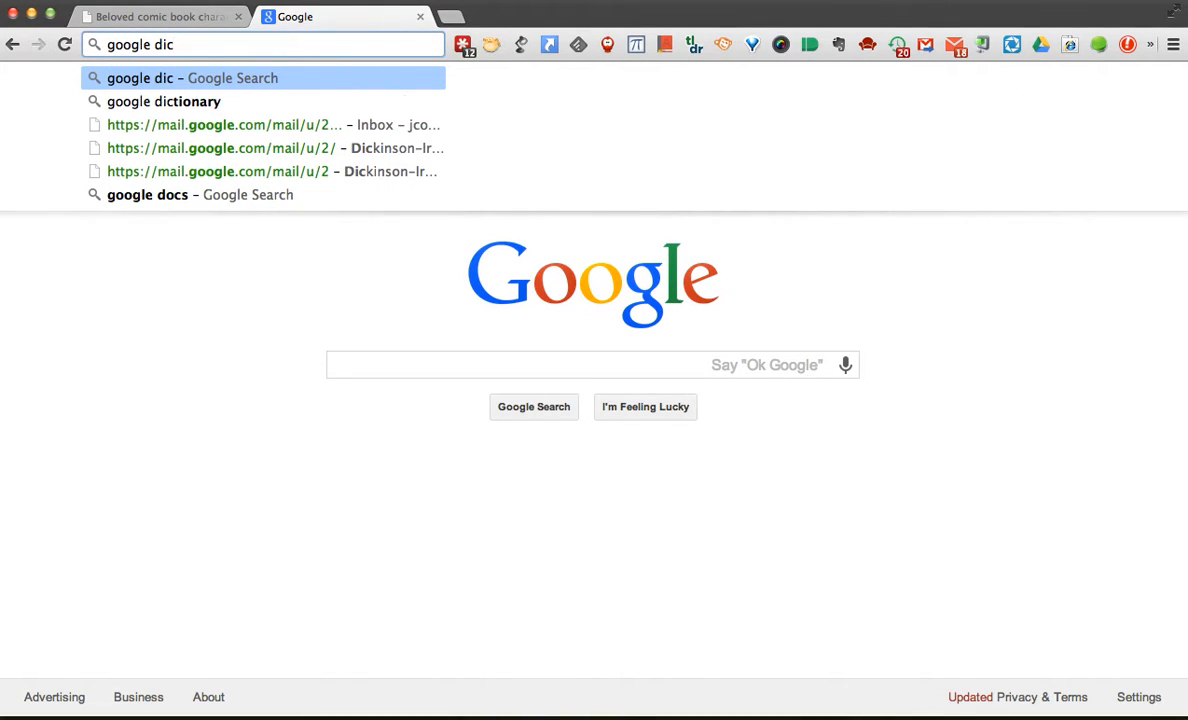
pyautogui.click(164, 101)
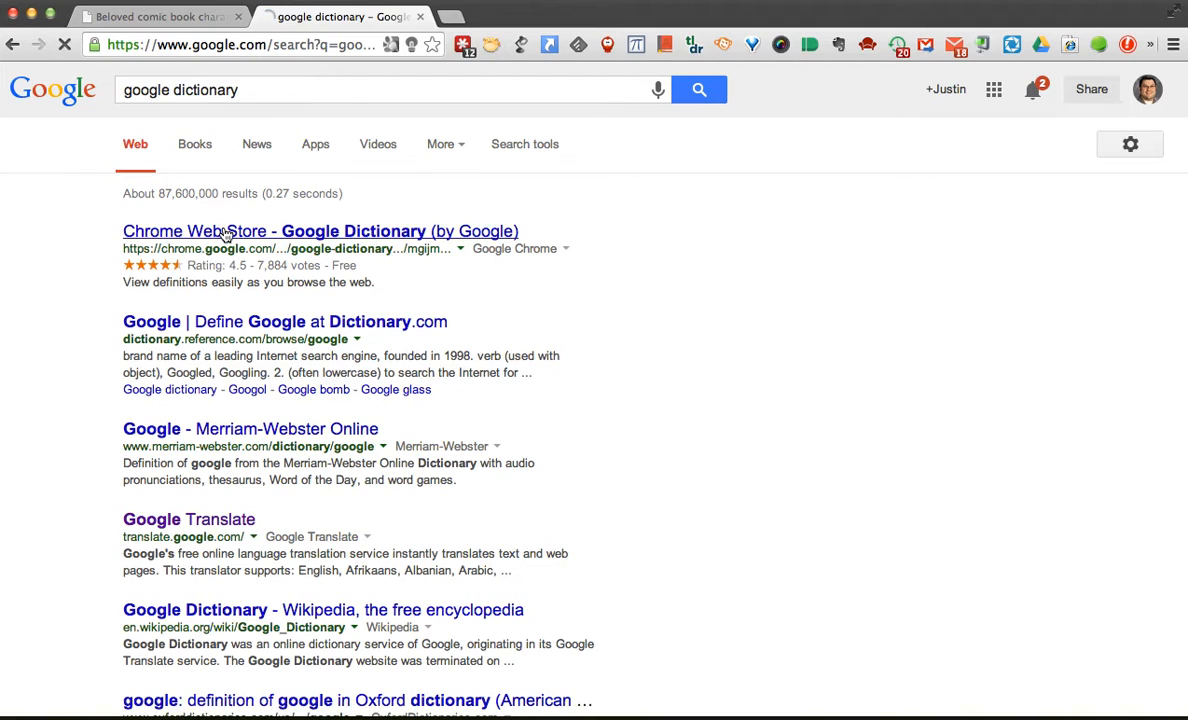
# Open the Chrome Web Store listing for Google Dictionary (by Google).
pyautogui.click(320, 231)
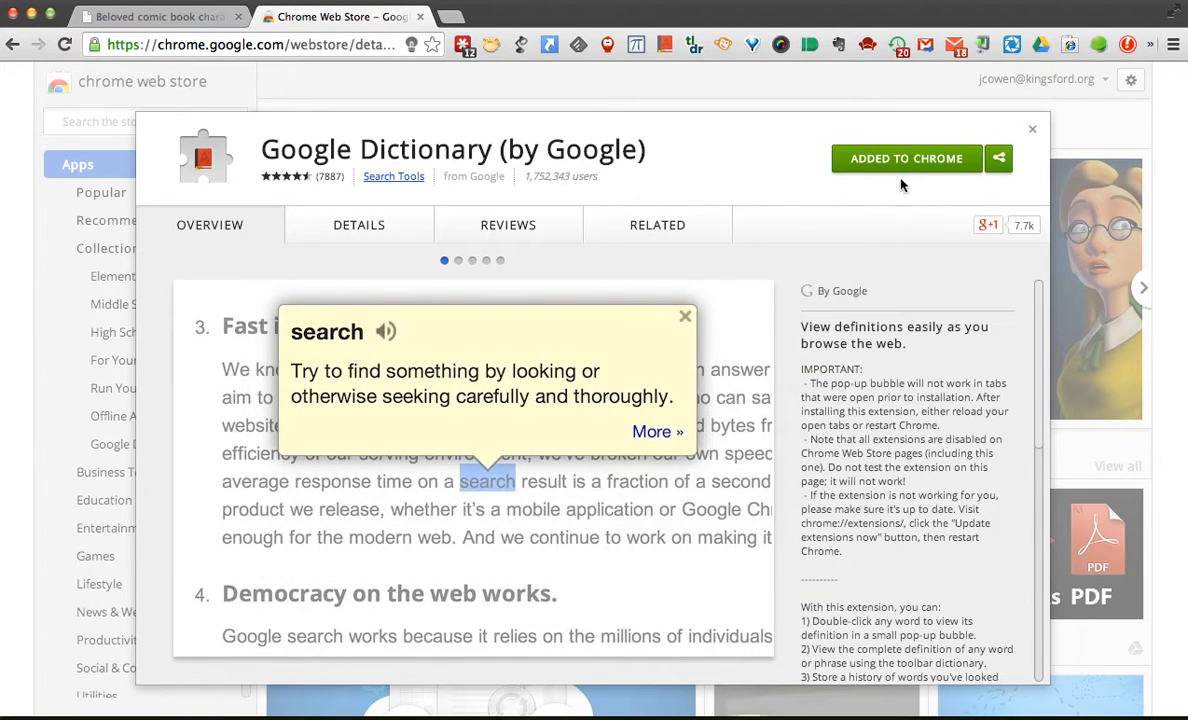
pyautogui.moveTo(955, 190)
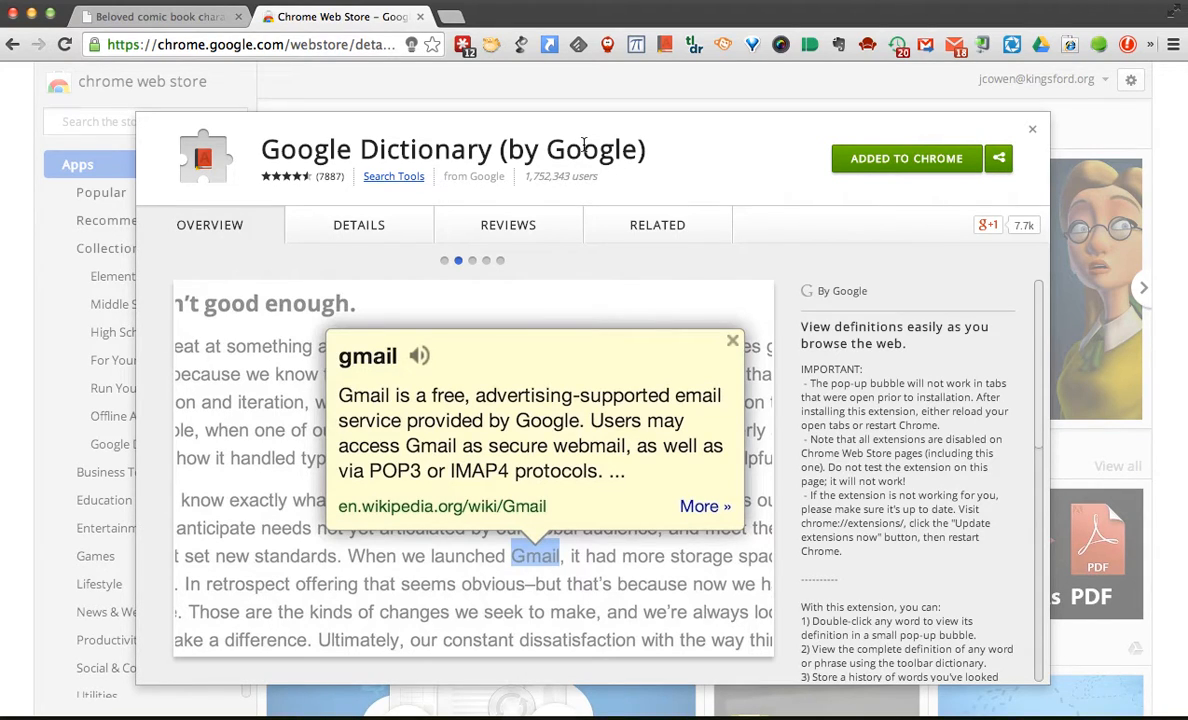
# Switch to the Vancouver Sun Archie Andrews tab and scroll down to the story text.
pyautogui.click(155, 17)
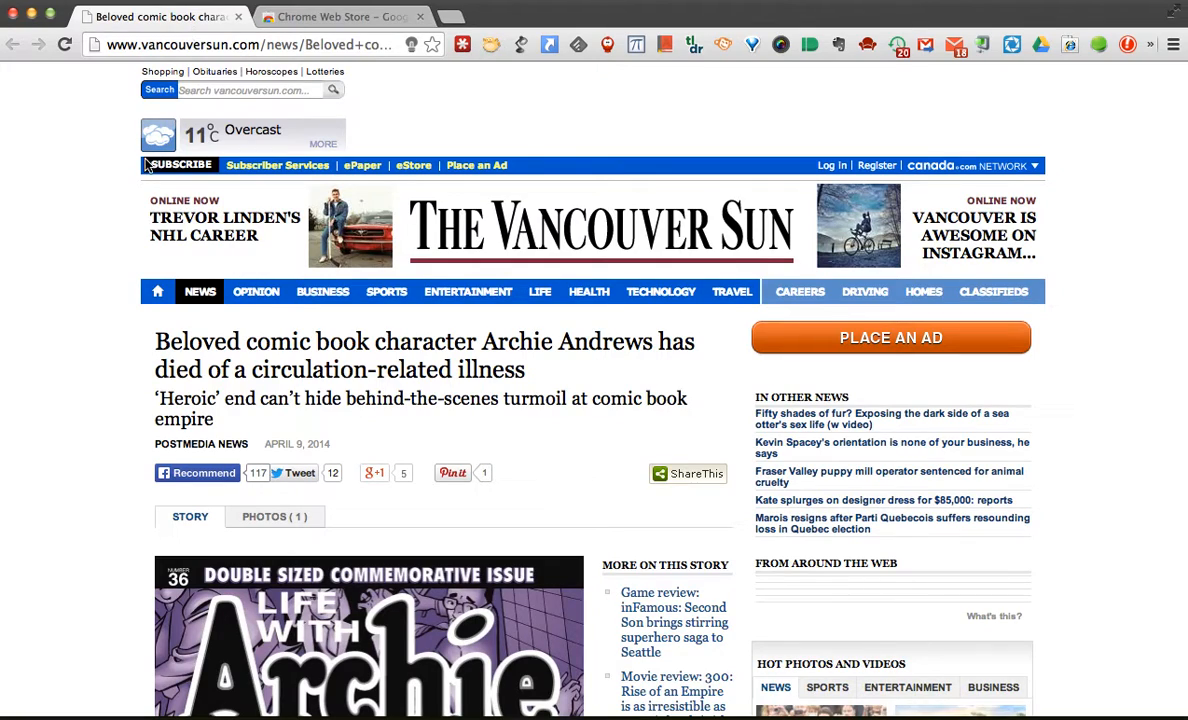
pyautogui.scroll(-3)
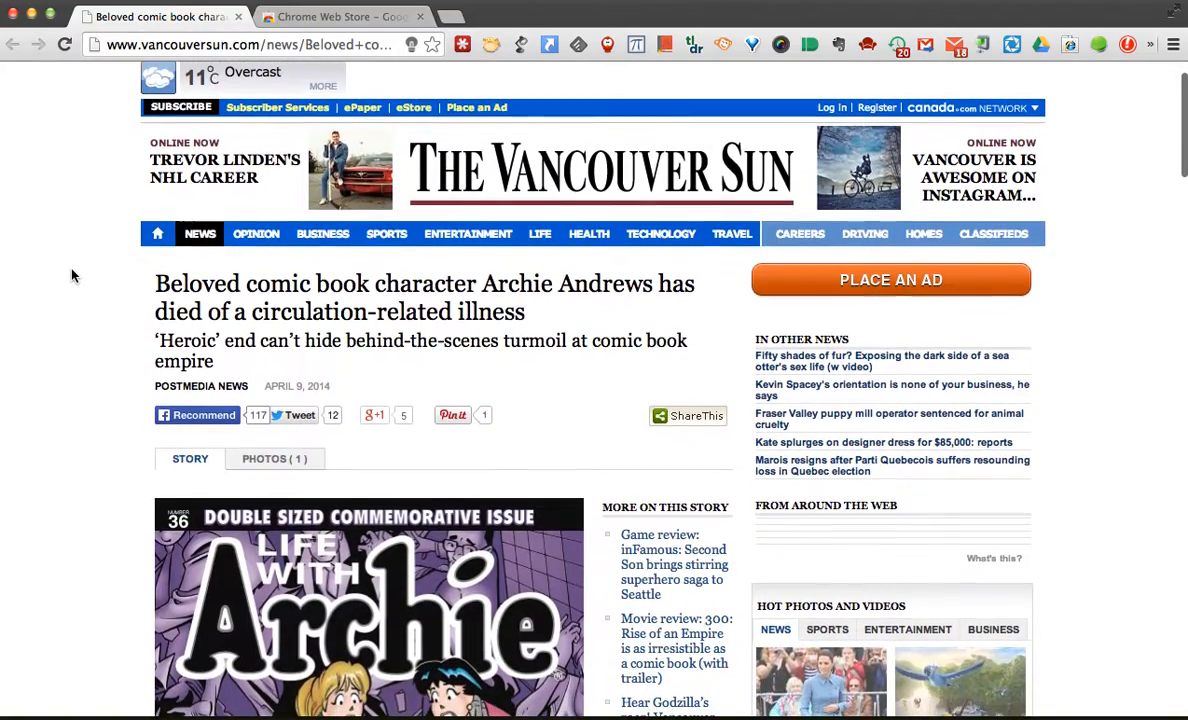
pyautogui.scroll(-3)
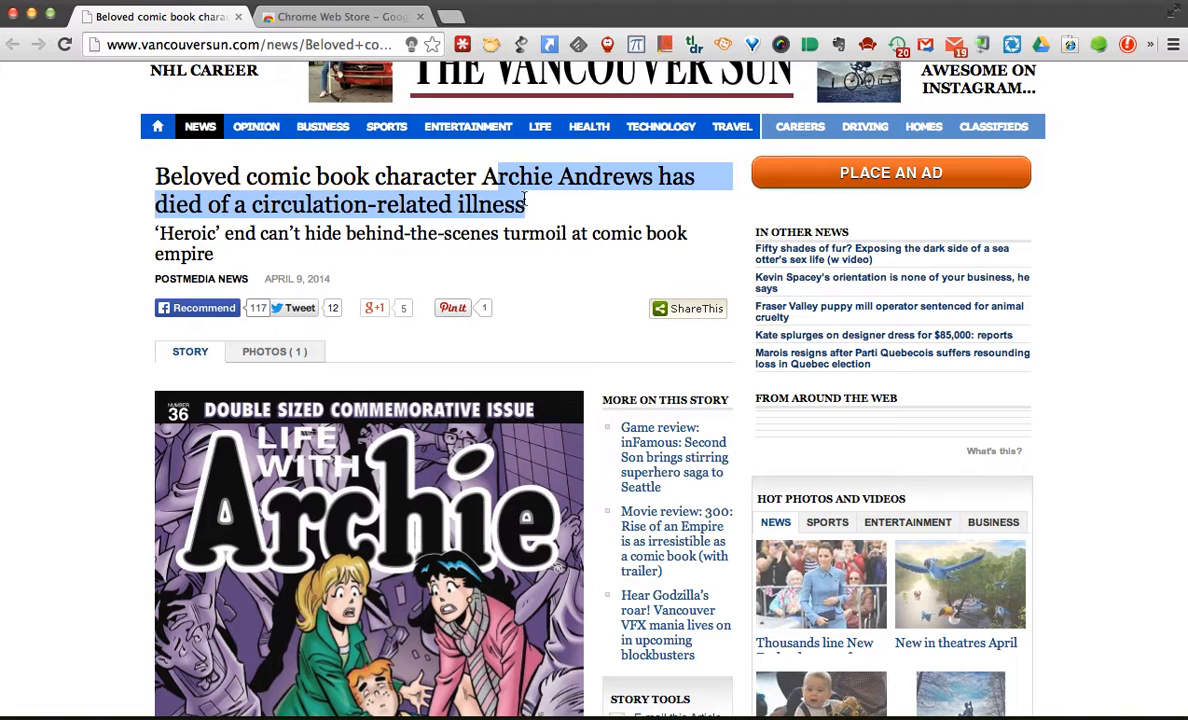
pyautogui.moveTo(315, 225)
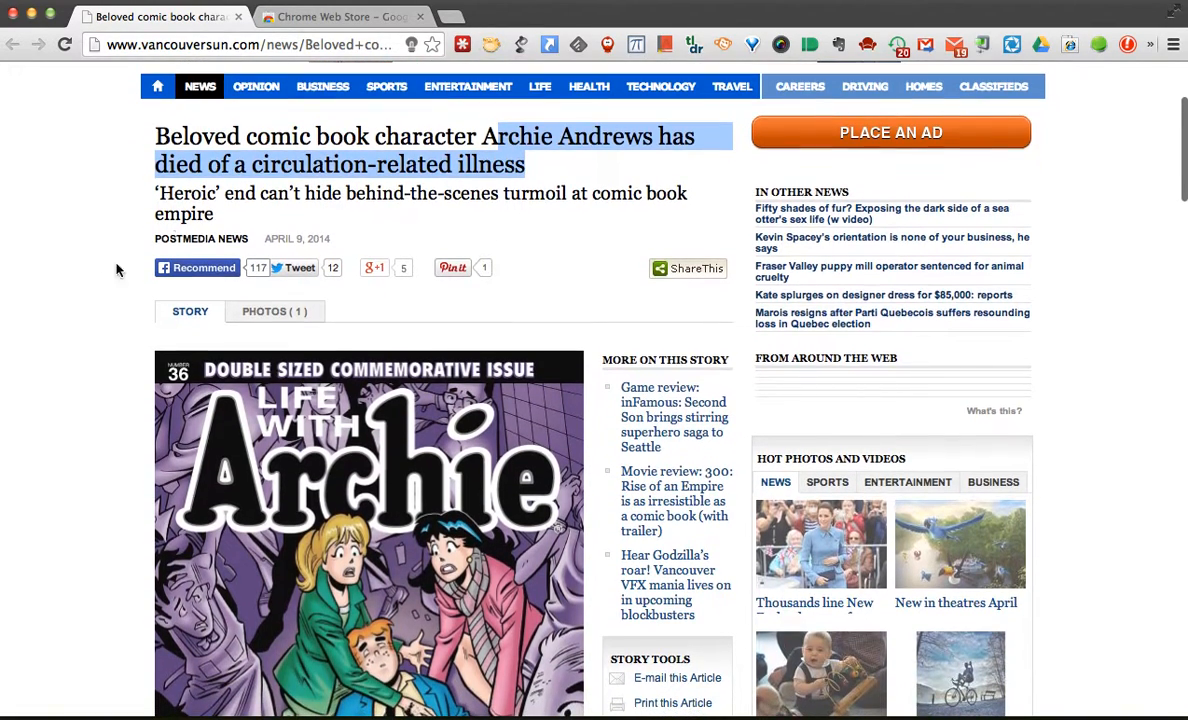
pyautogui.scroll(-3)
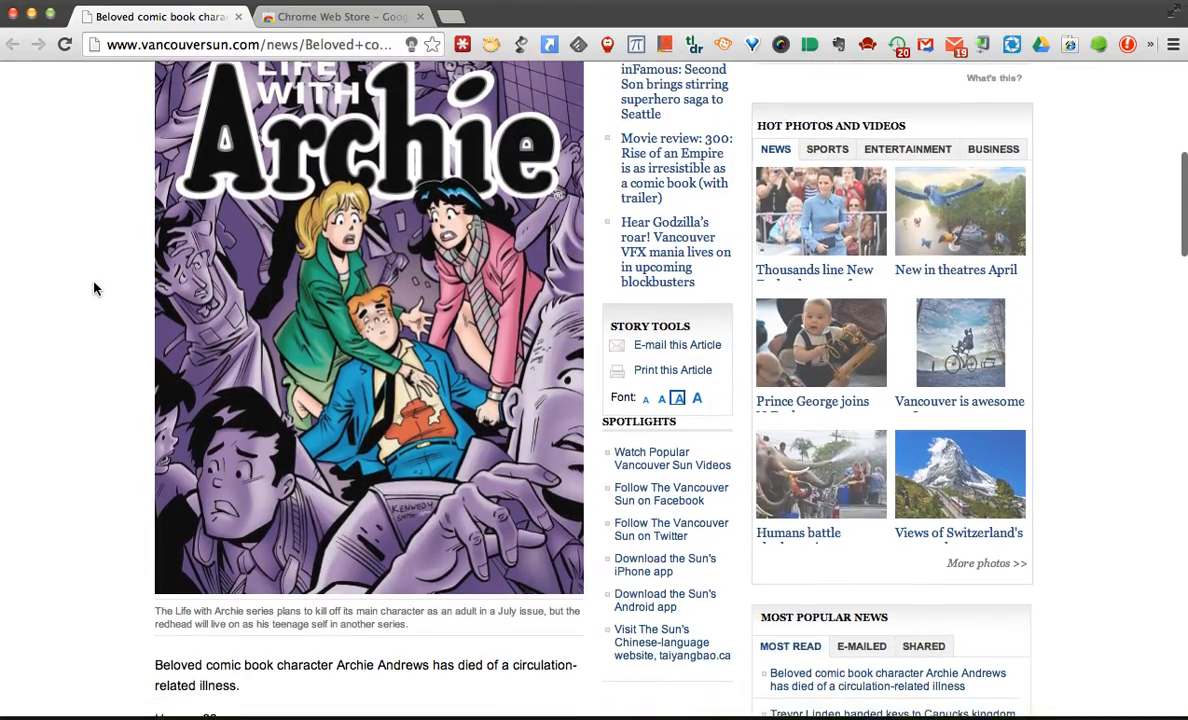
pyautogui.scroll(-3)
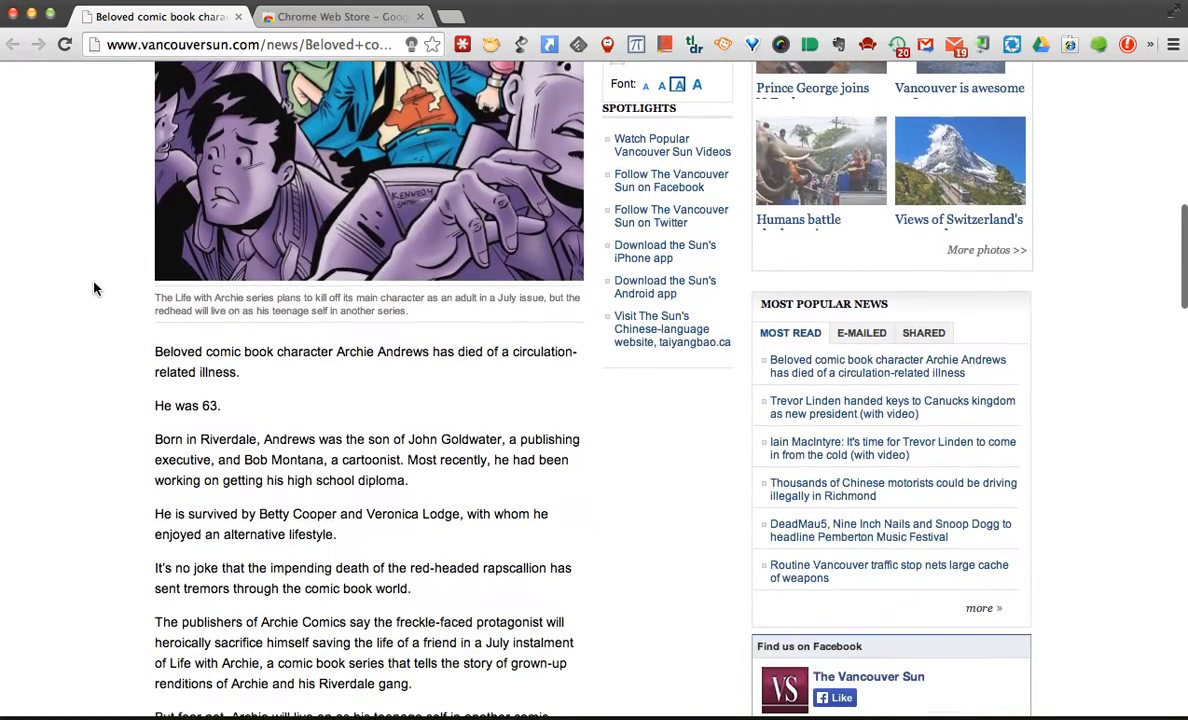
pyautogui.scroll(-3)
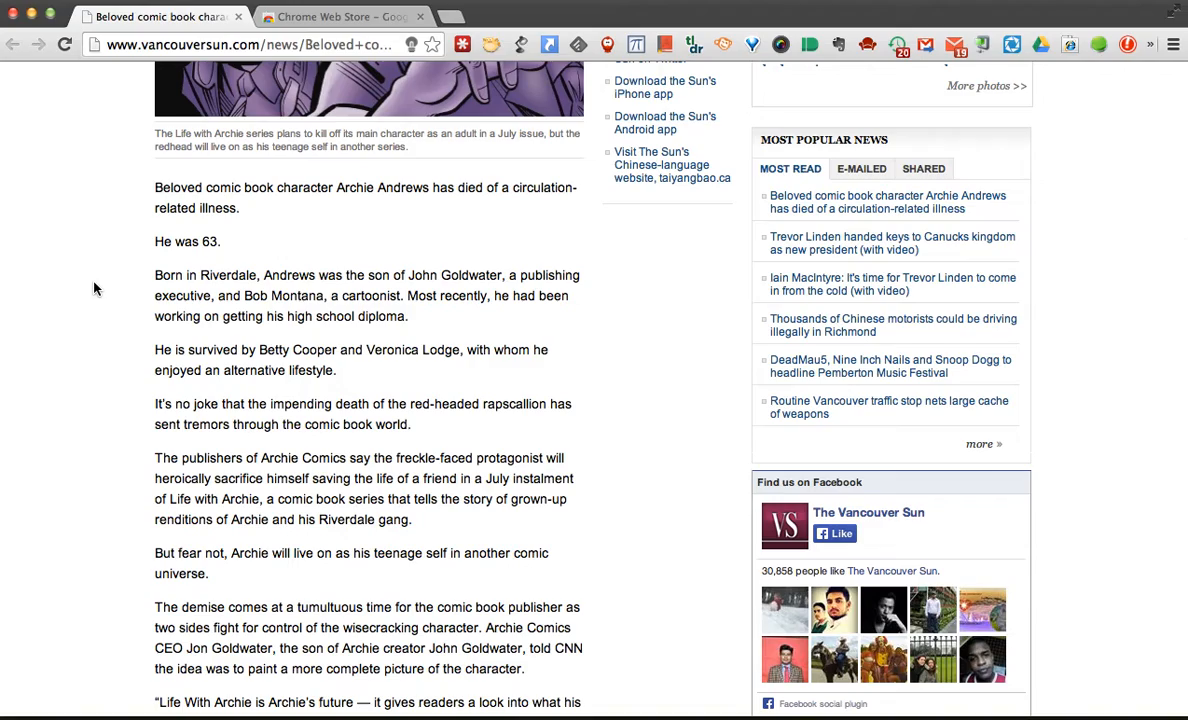
pyautogui.scroll(-3)
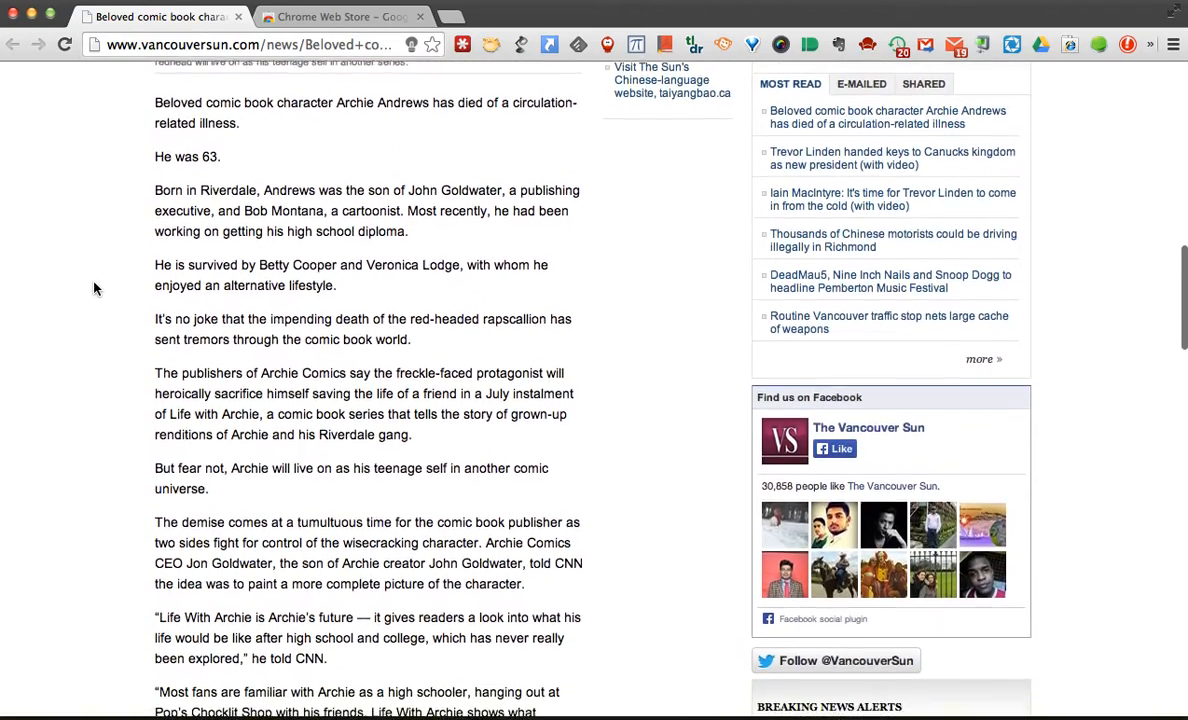
pyautogui.scroll(-3)
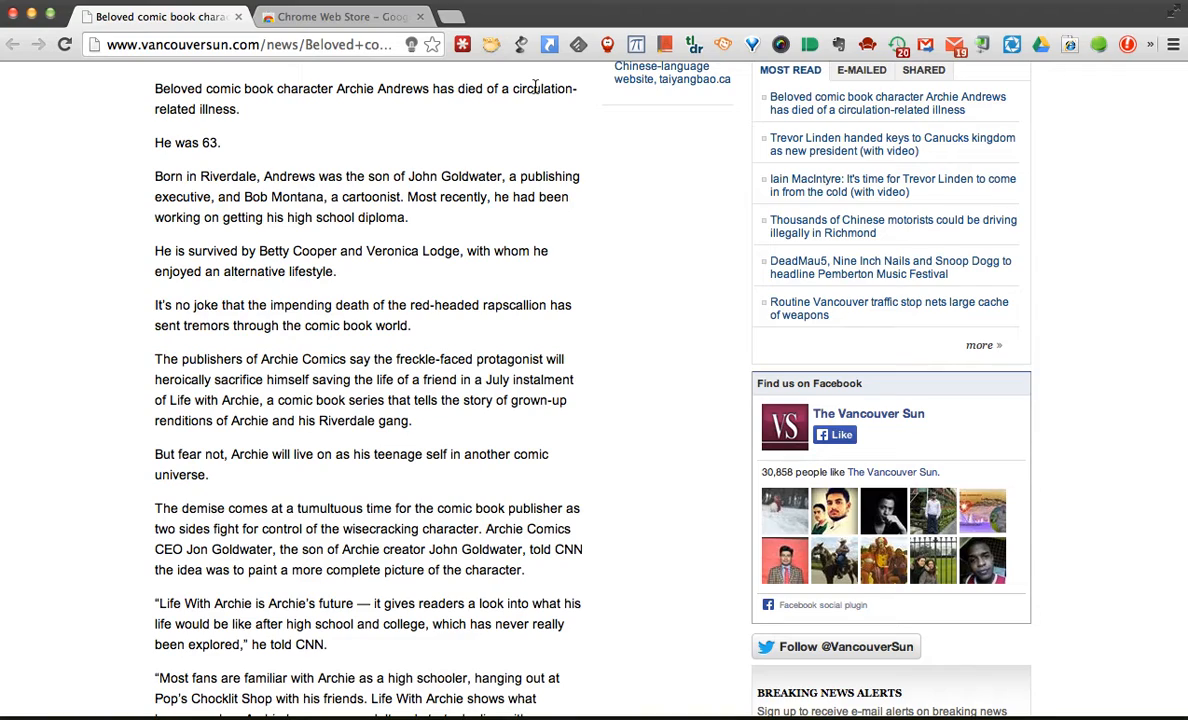
# Double-click 'circulation' in the opening sentence to show its definition pop-up.
pyautogui.doubleClick(543, 89)
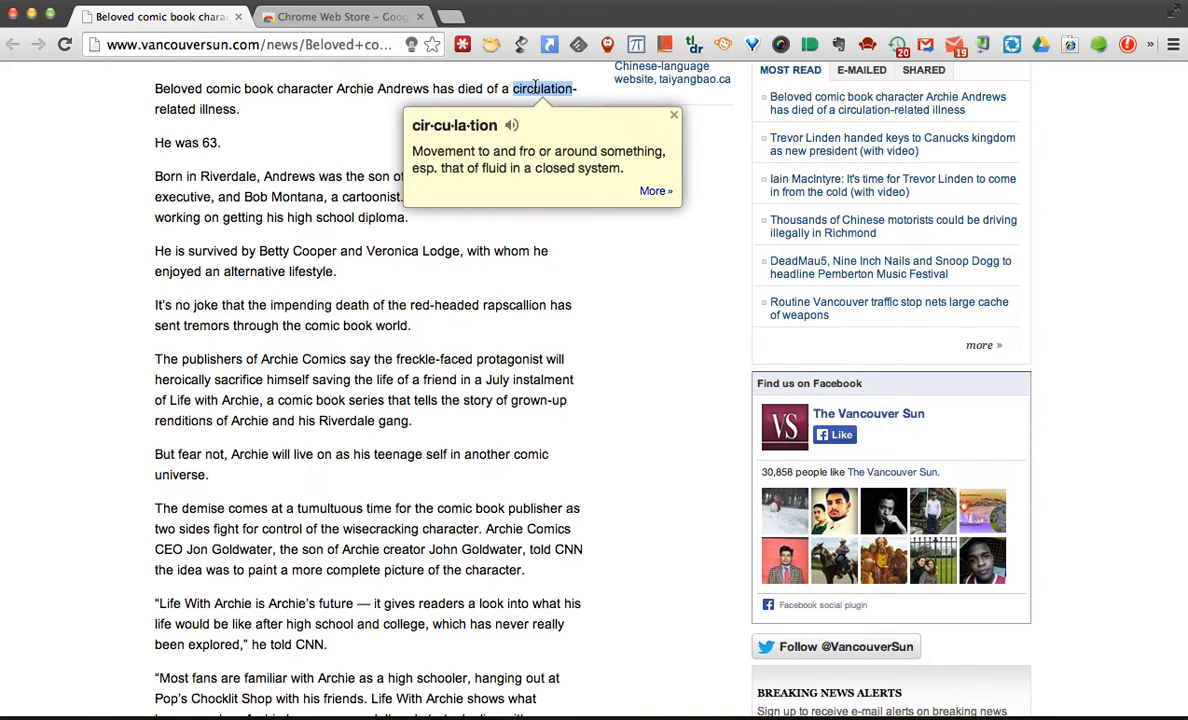
pyautogui.moveTo(548, 168)
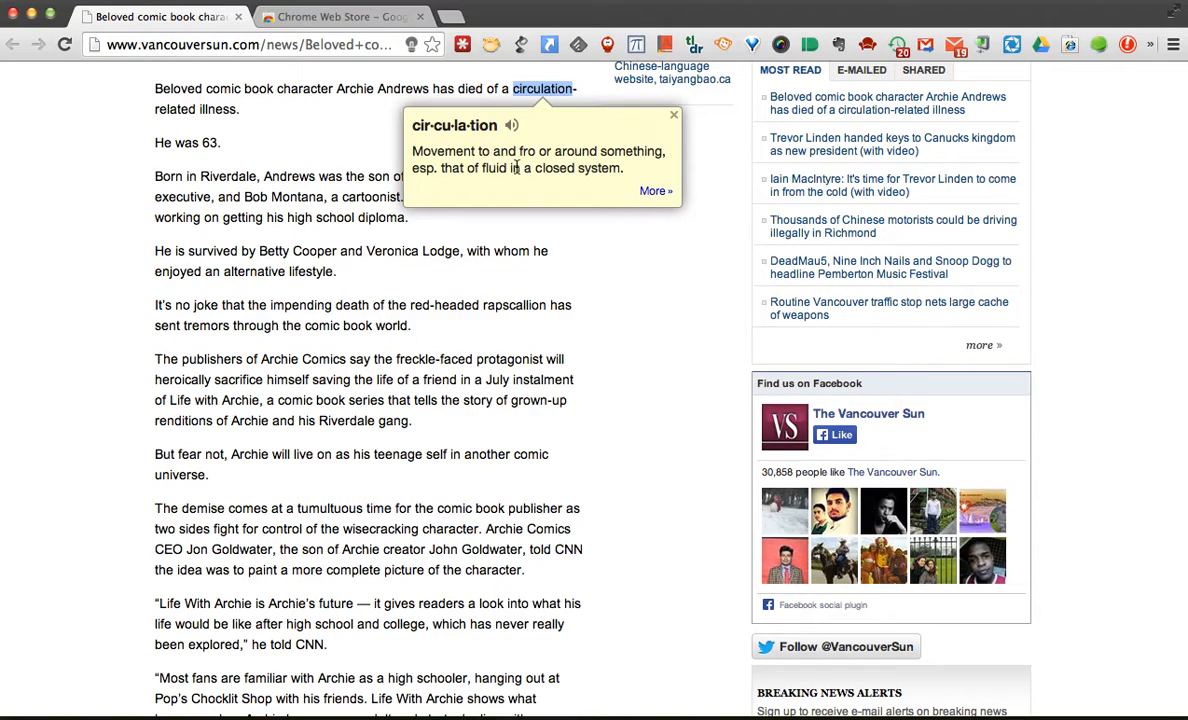
pyautogui.moveTo(512, 128)
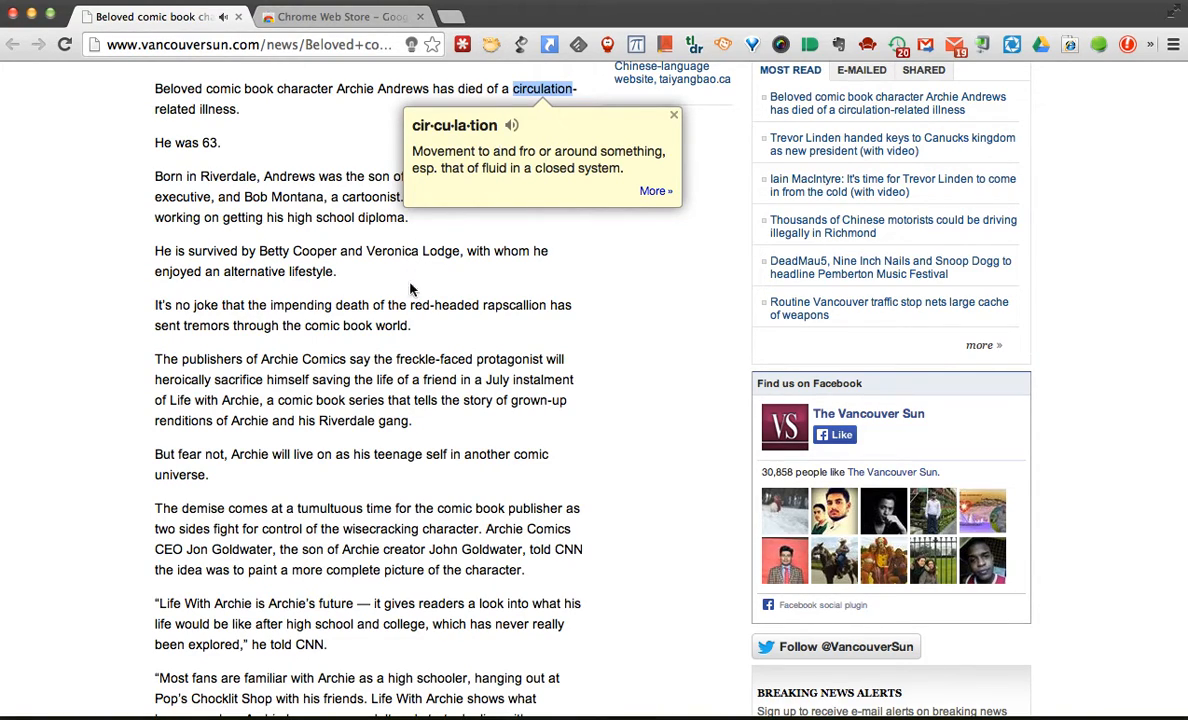
# Show definitions for 'rapscallion' and 'protagonist', then double-click elsewhere to close the bubble.
pyautogui.doubleClick(514, 305)
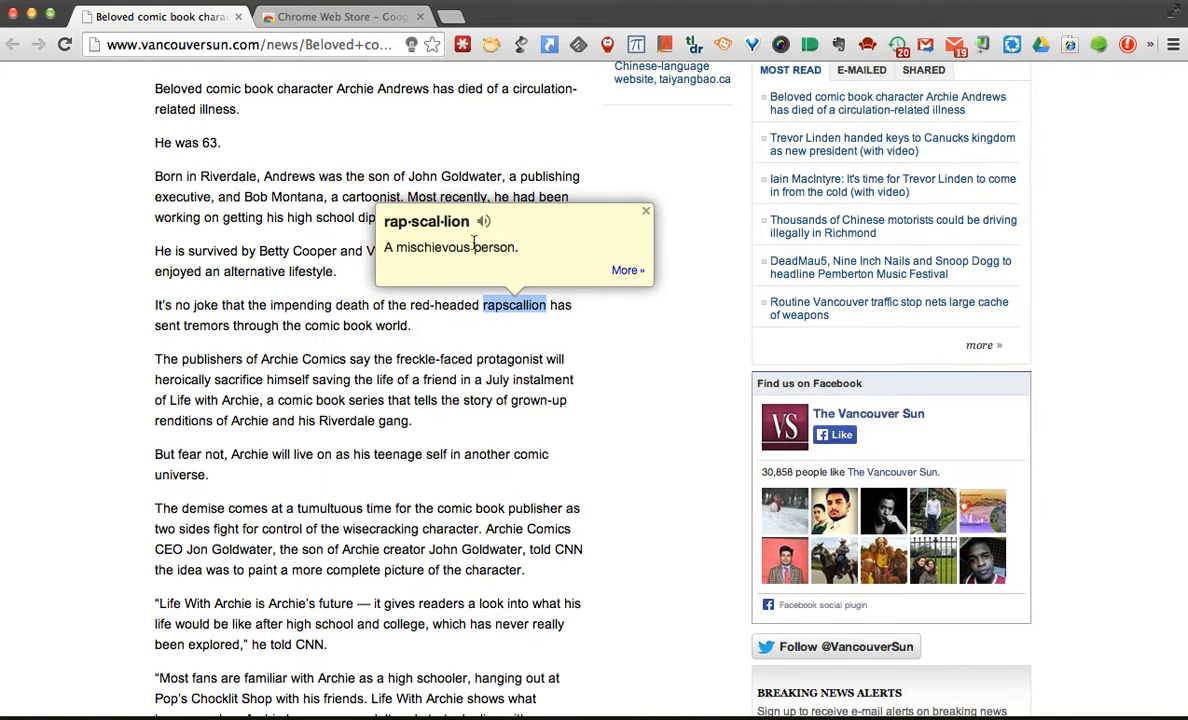
pyautogui.moveTo(508, 378)
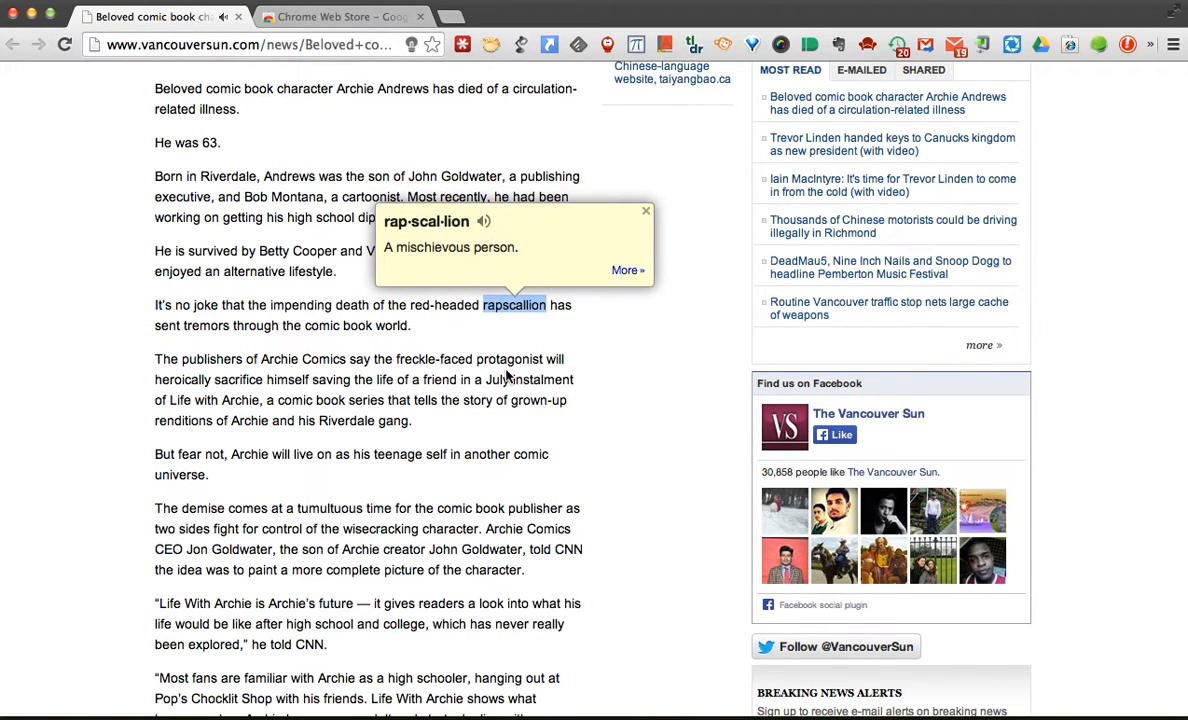
pyautogui.doubleClick(509, 358)
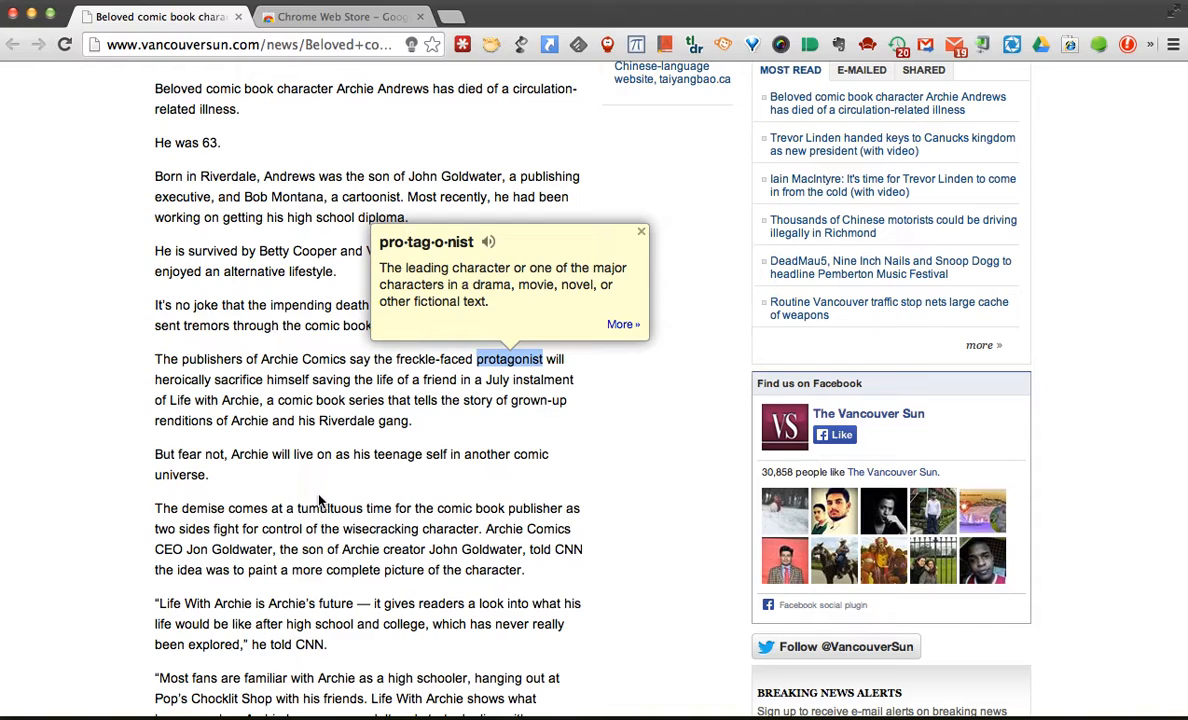
pyautogui.doubleClick(329, 508)
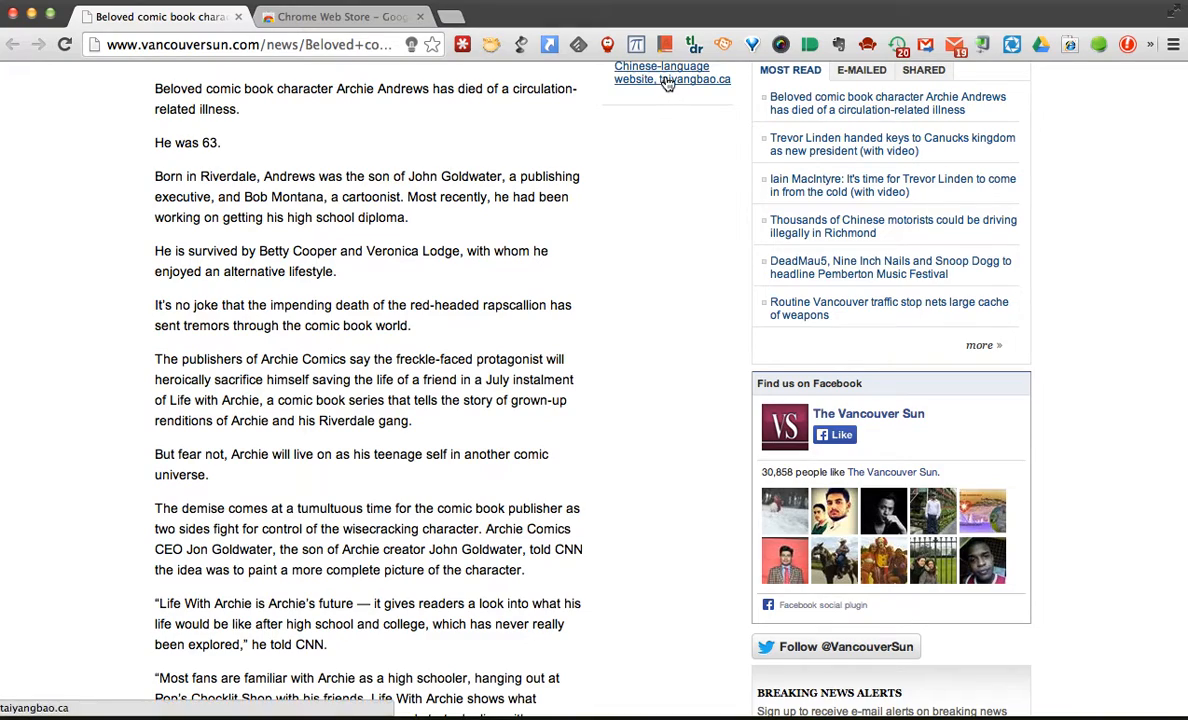
pyautogui.moveTo(648, 184)
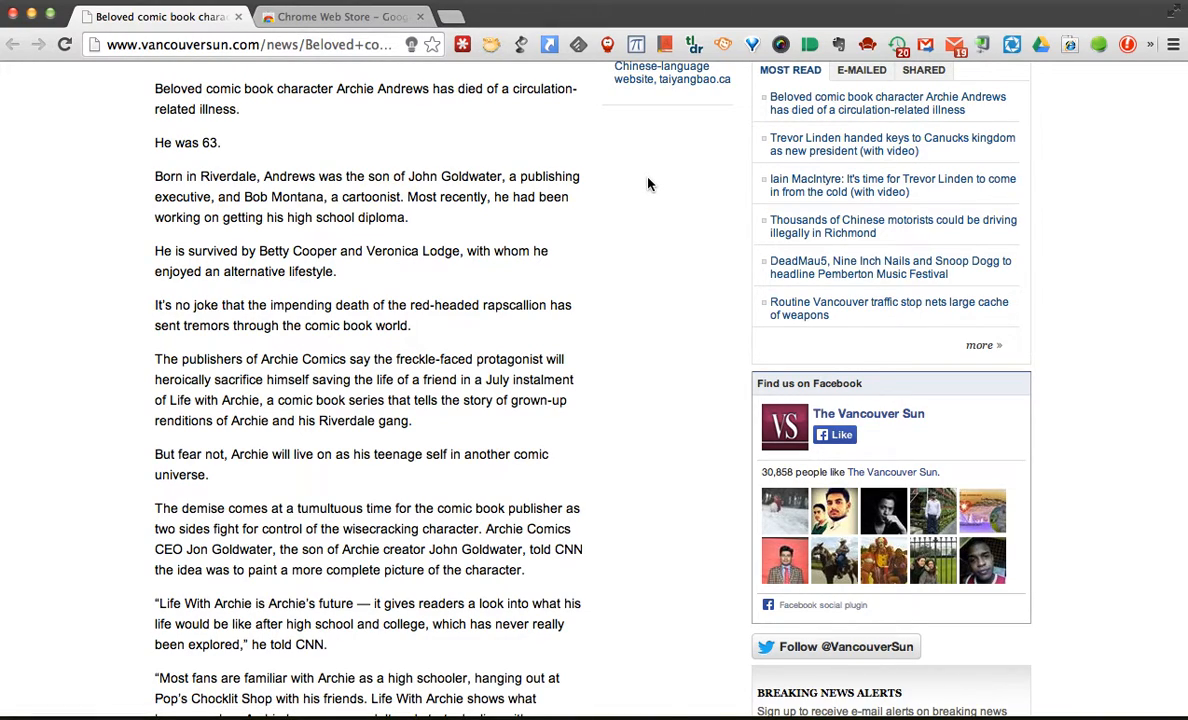